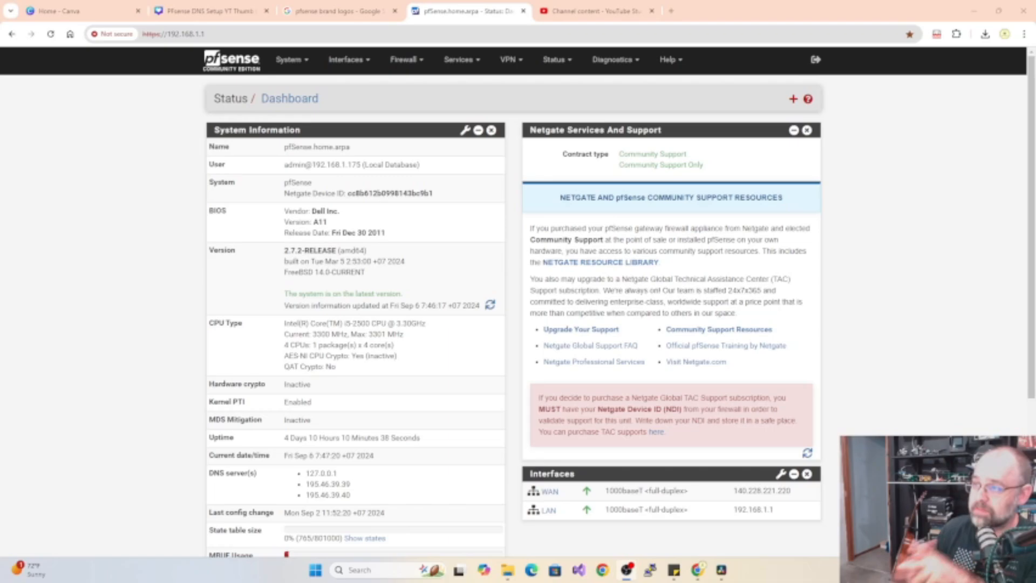
- Open System > General Setup to view hostname, domain and DNS servers 195.46.39.39 and 195.46.39.40
left_click(289, 60)
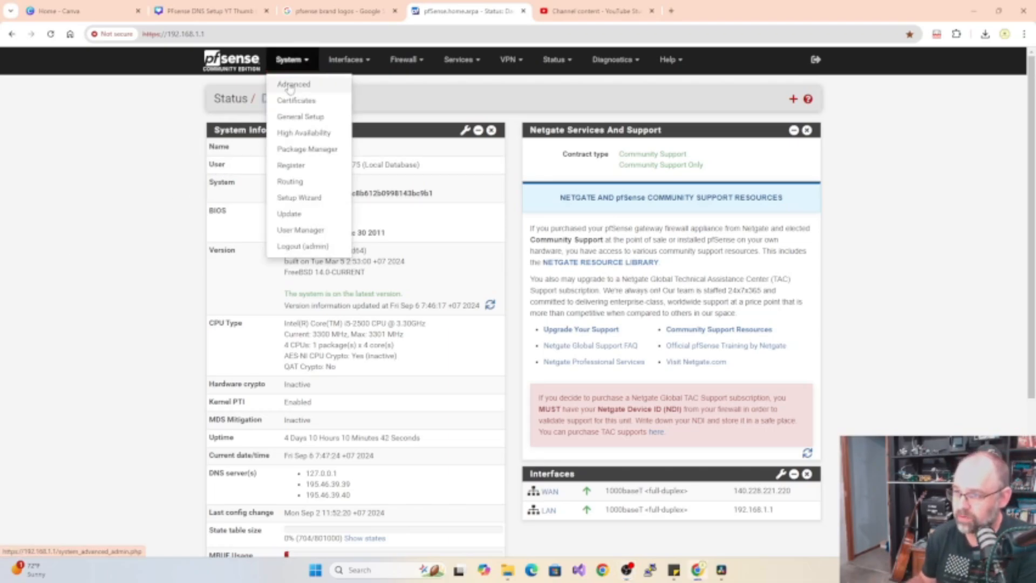
left_click(294, 85)
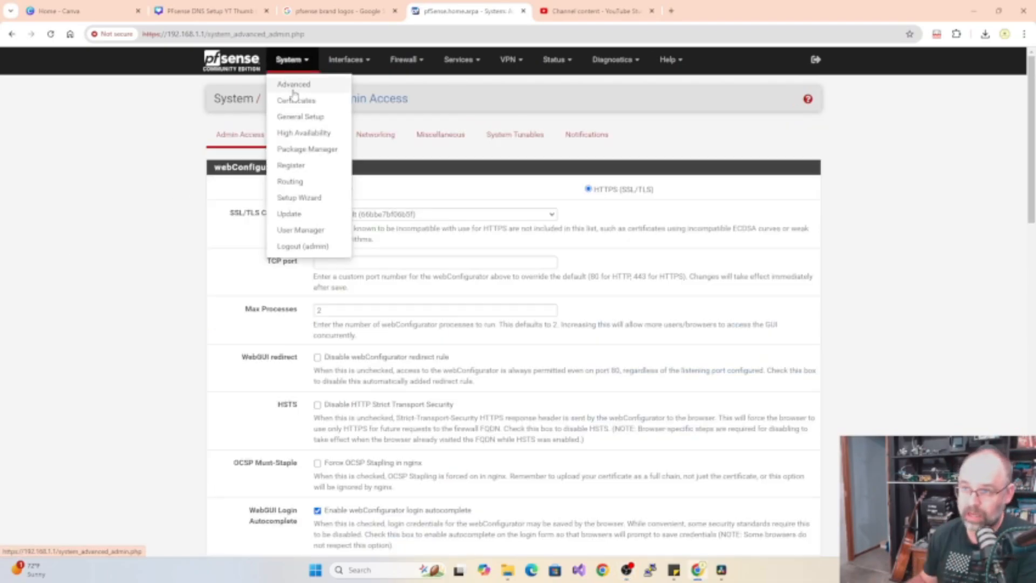
left_click(300, 116)
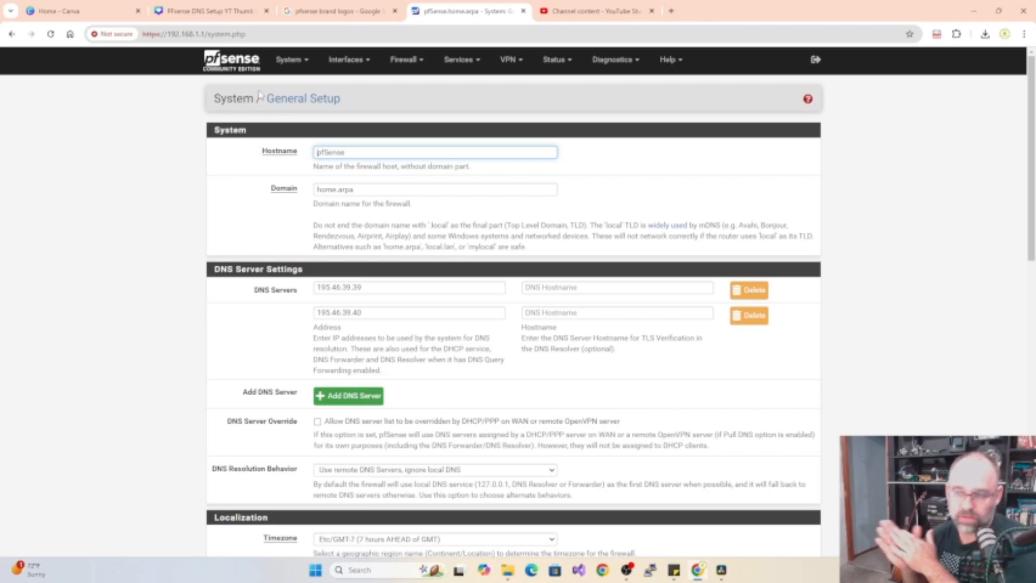